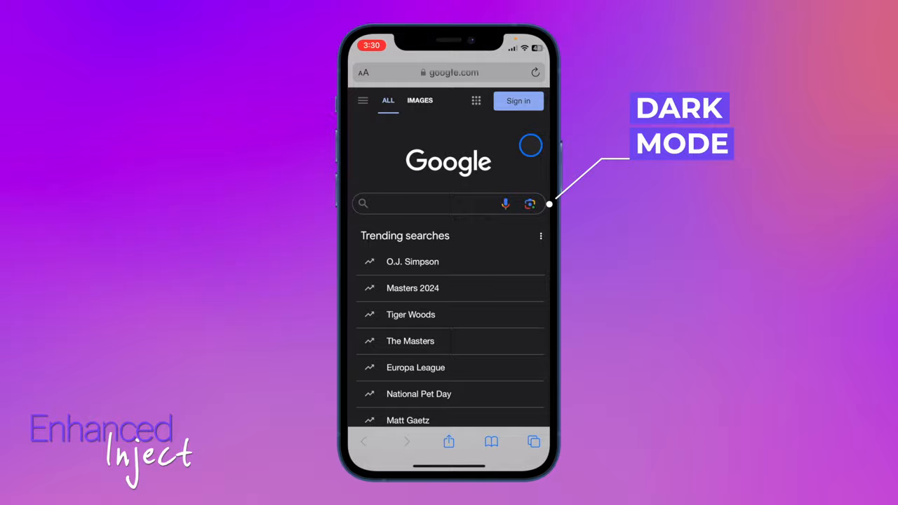
Step: Enter 'birthday of' in the search field and scroll to the footer showing Dark theme disabled
left_click(527, 204)
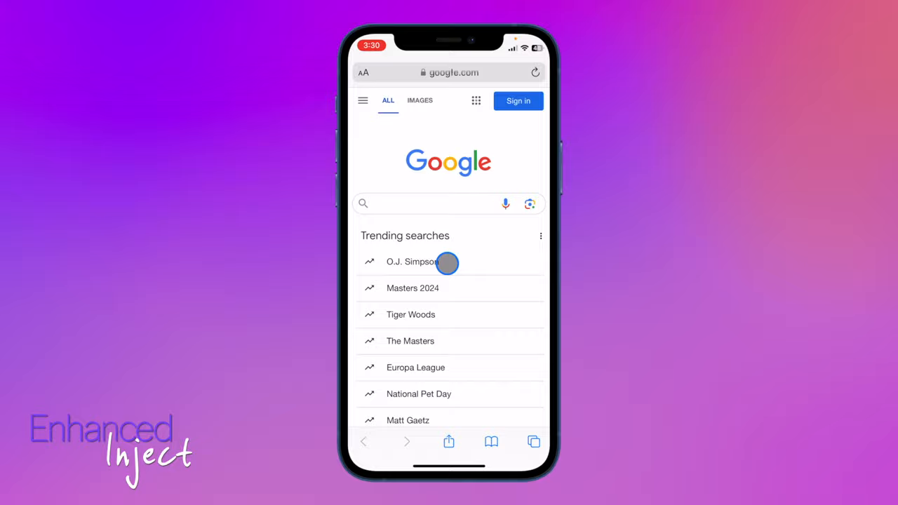
type("birthday of")
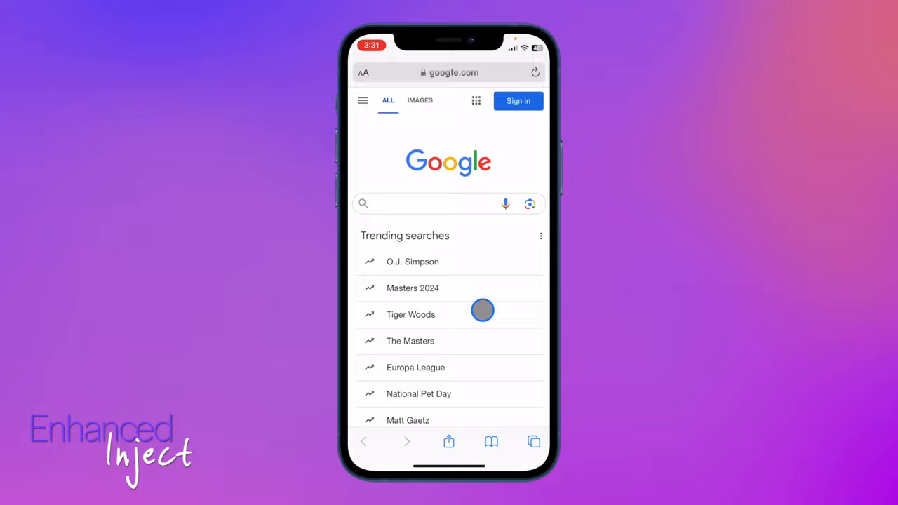
scroll("down", 3)
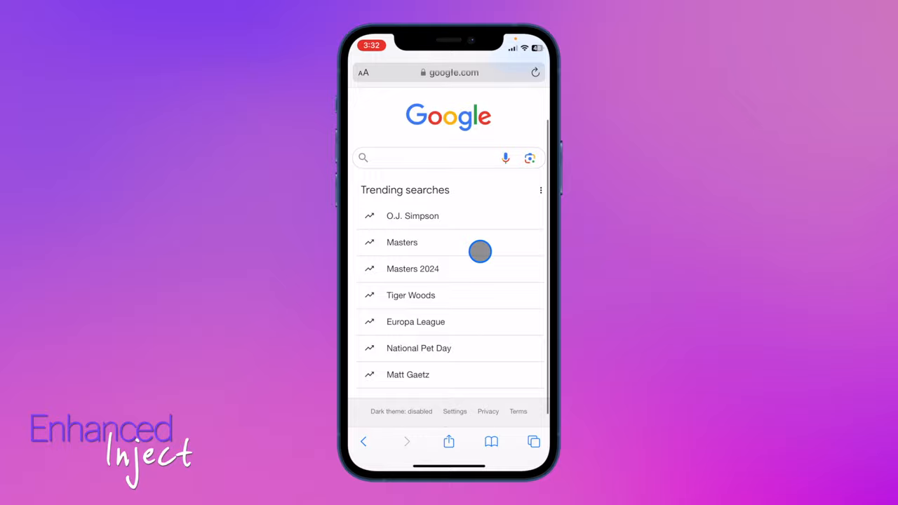
scroll("down", 3)
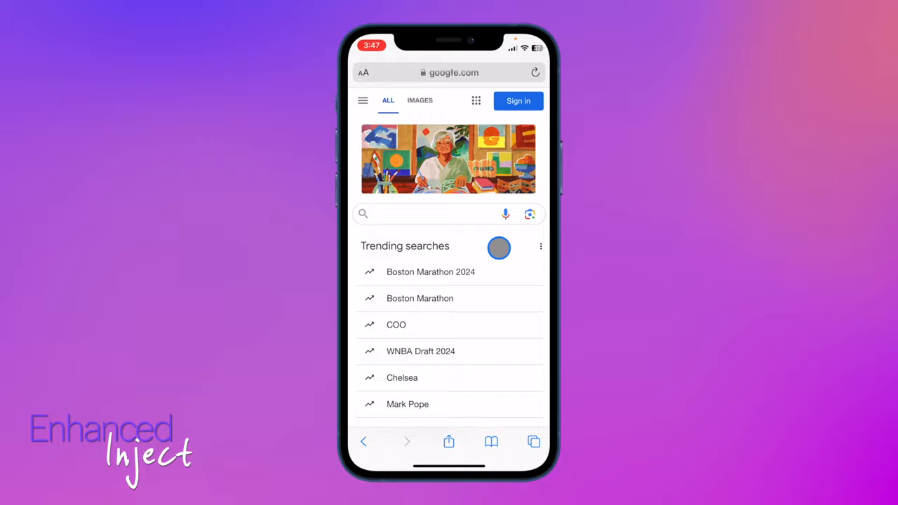
Step: Scroll the fake Google page and focus the search bar to bring up the keyboard
scroll("down", 3)
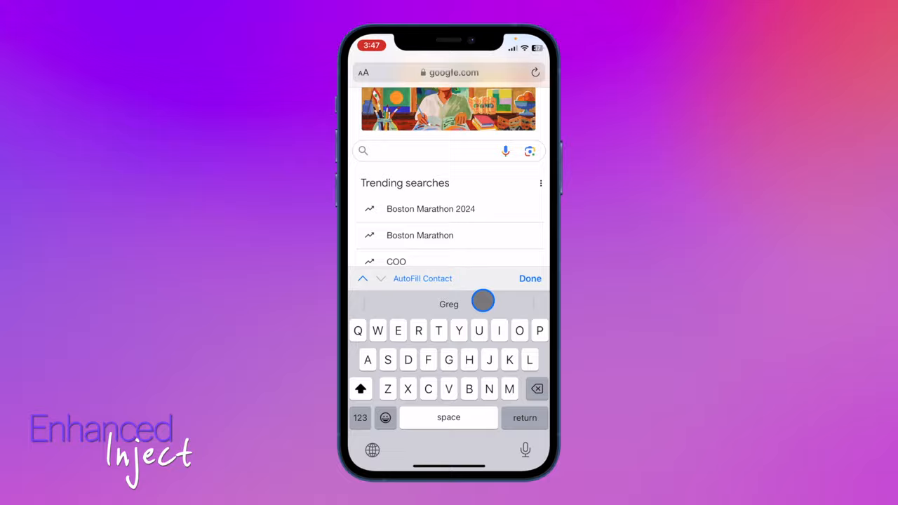
left_click(421, 278)
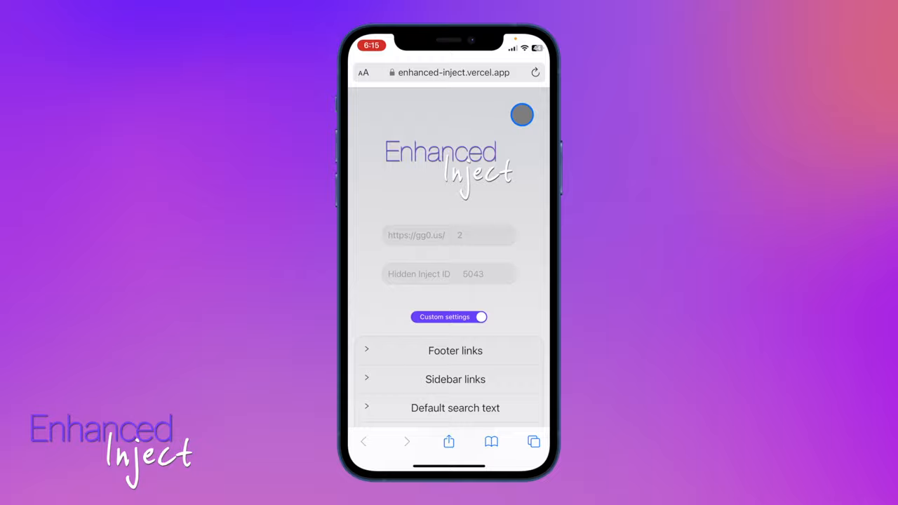
Step: Save the custom settings and generate the Enhanced Inject code
scroll("down", 3)
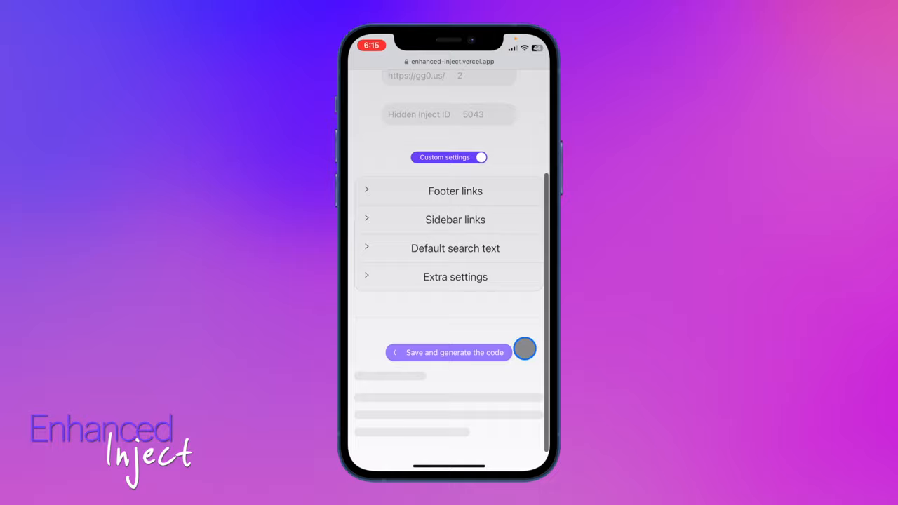
left_click(449, 352)
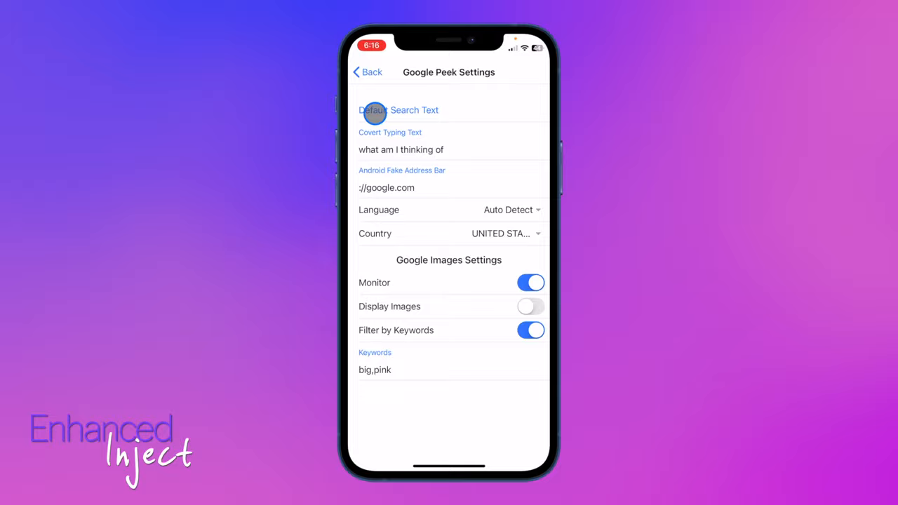
Step: Paste the generated code into Google Peek's Default Search Text and return to the presets list
left_click(426, 109)
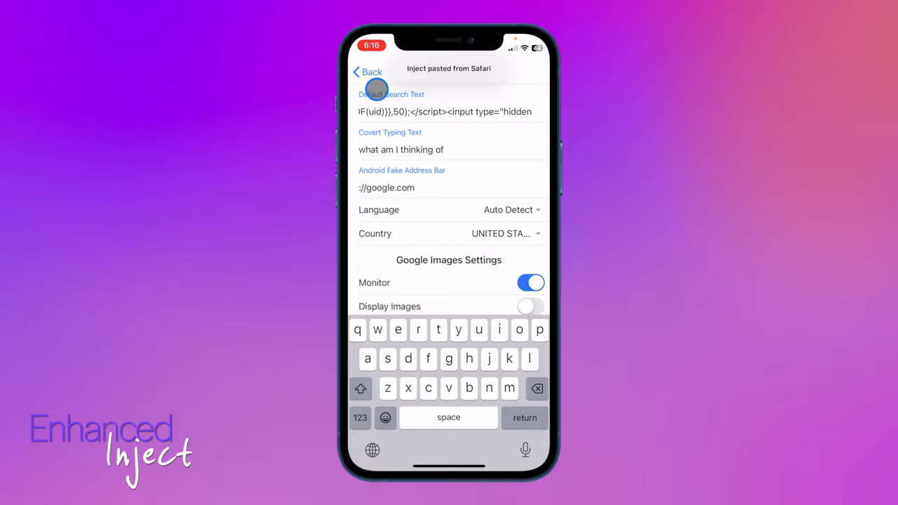
left_click(366, 72)
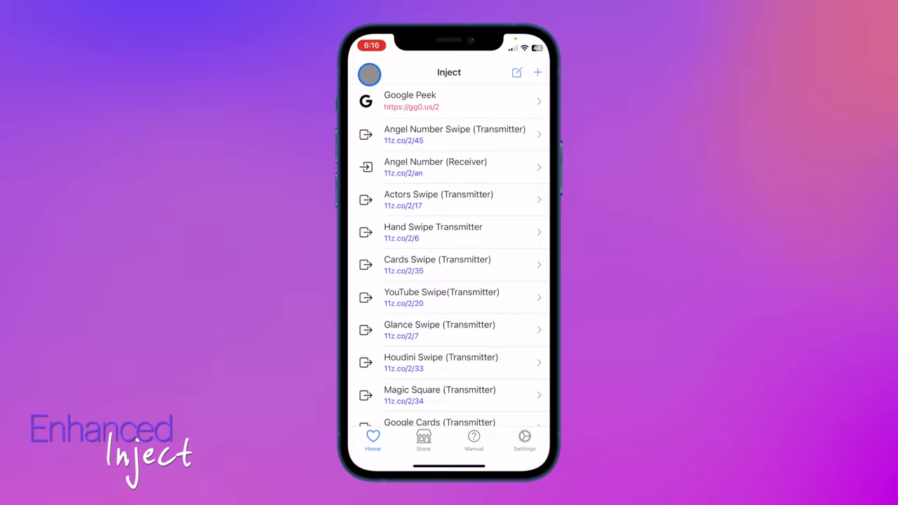